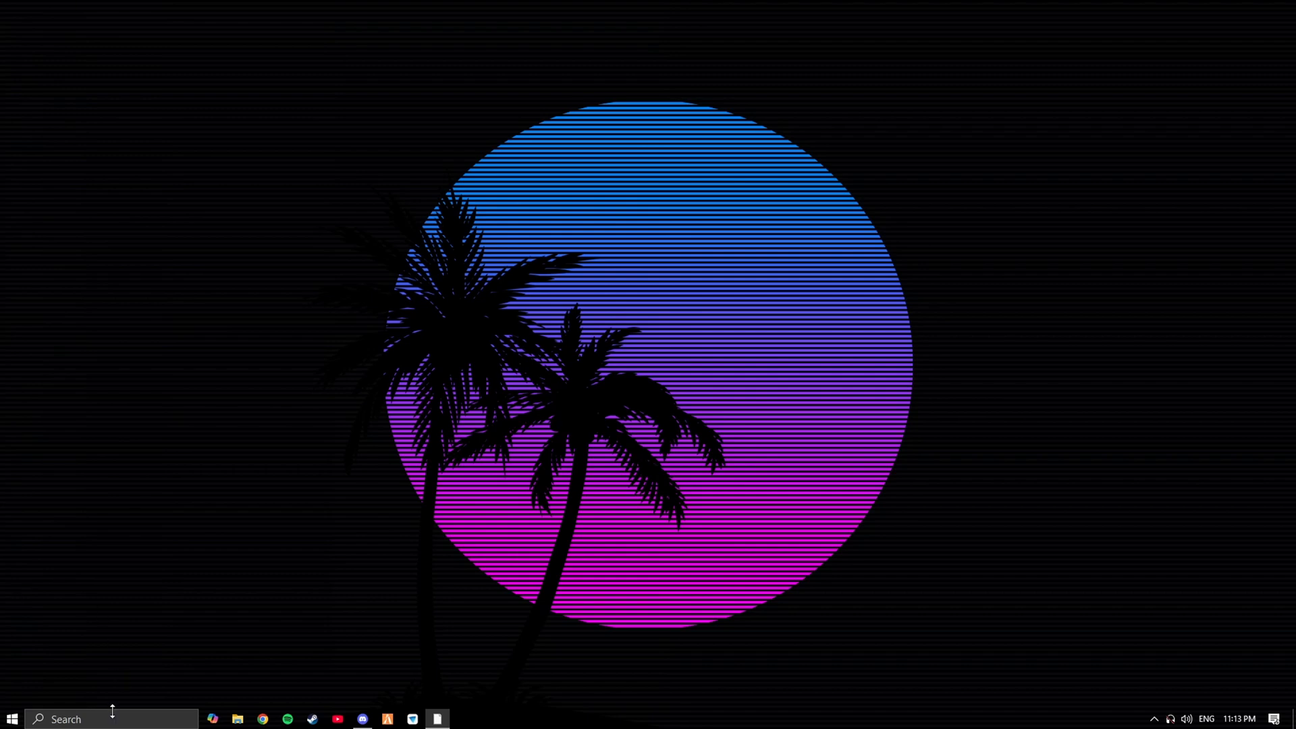
Search Windows Start for 'FiveM' and open the shortcut's file location.
type("FiveM")
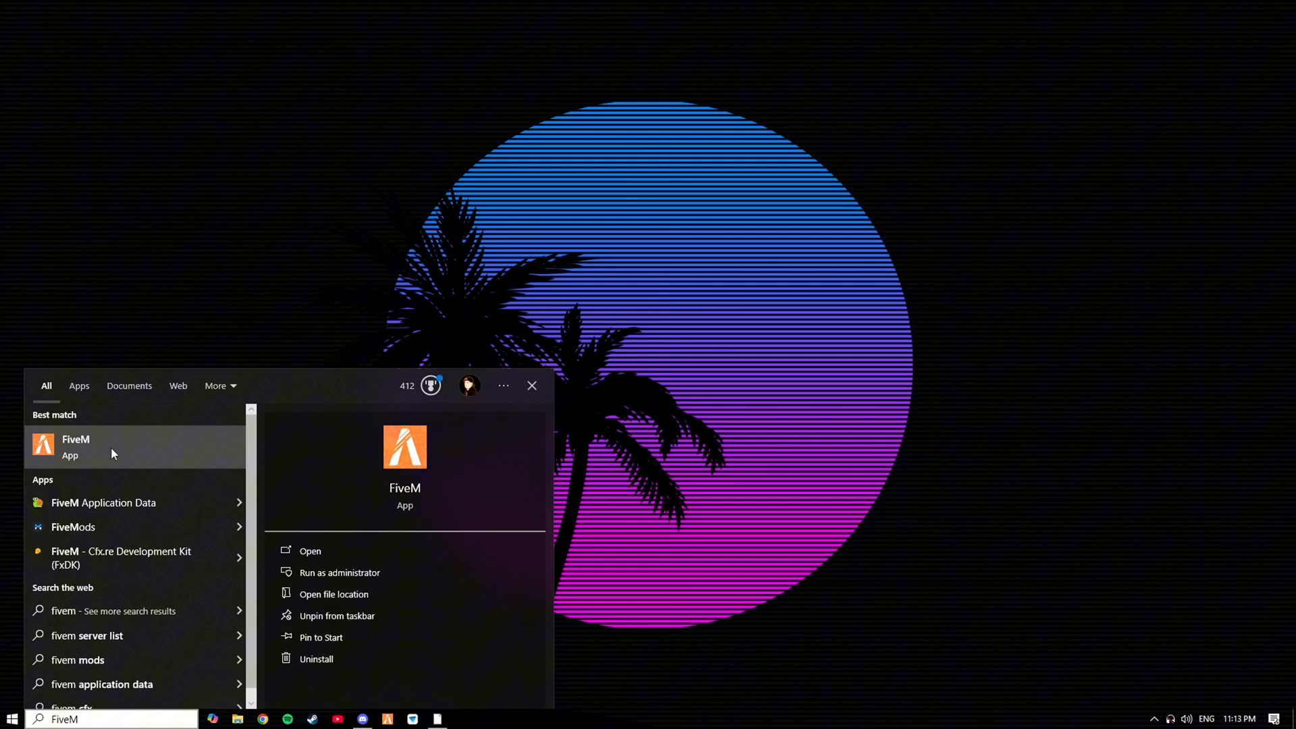
right_click(75, 446)
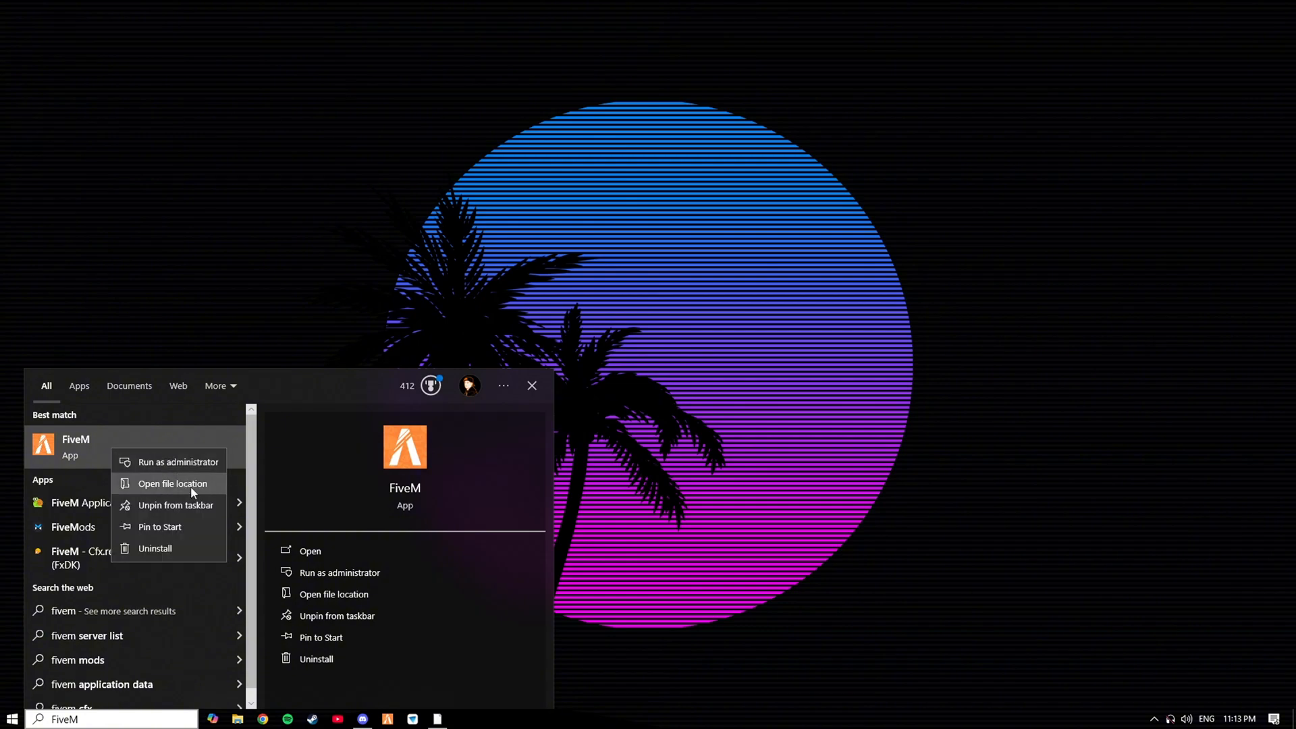
left_click(173, 484)
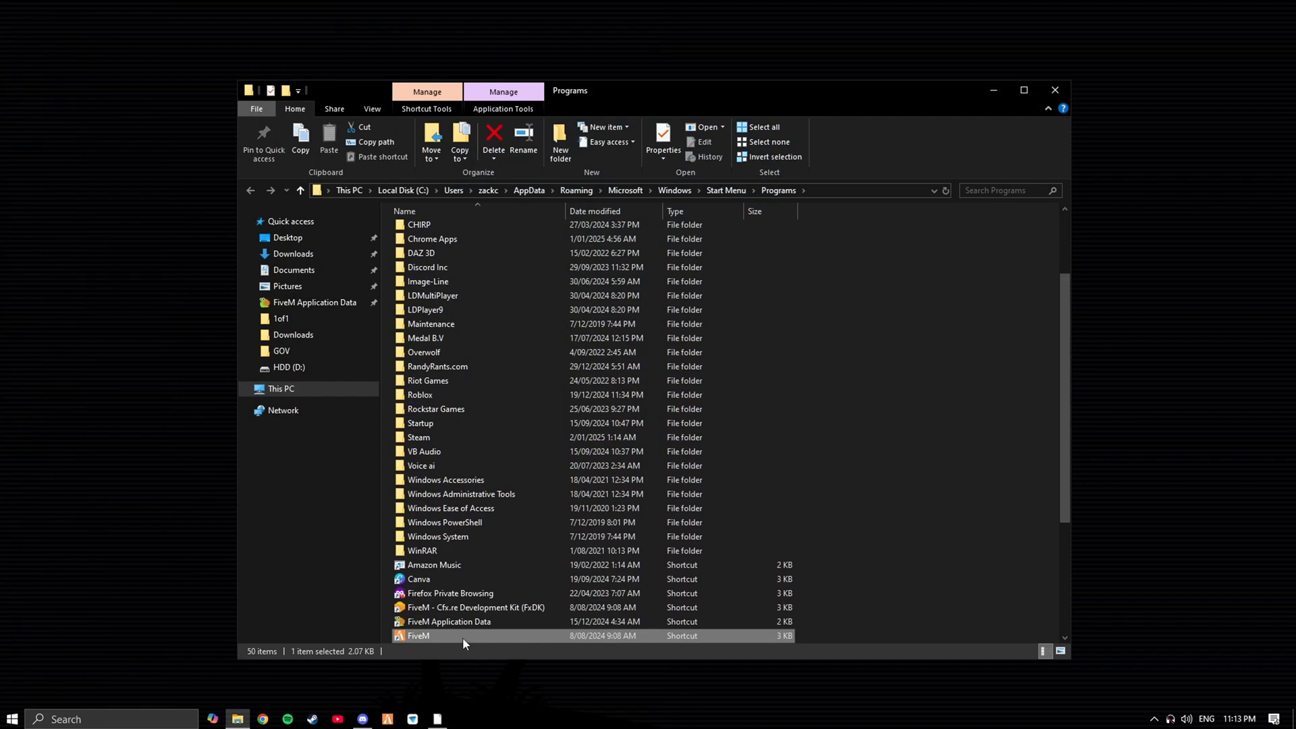
From the FiveM shortcut, navigate into the FiveM Application Data folder under AppData Local.
right_click(419, 636)
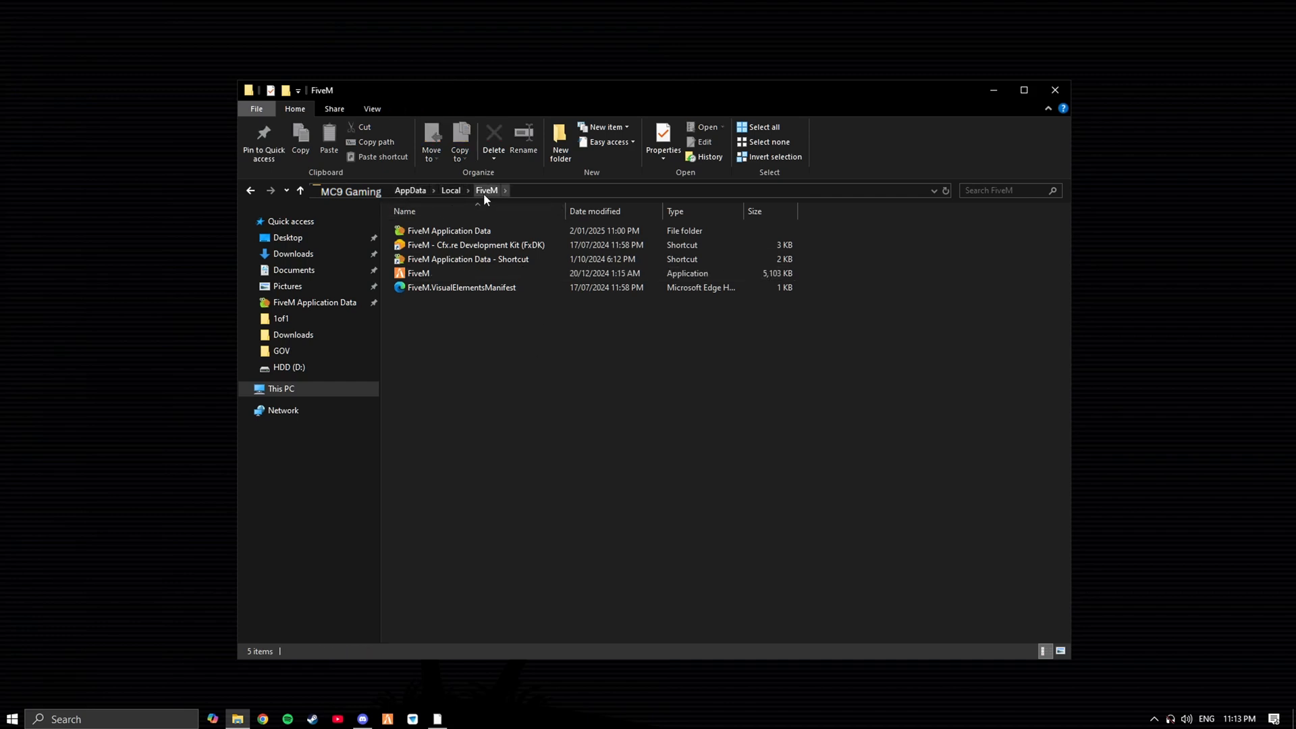
left_click(450, 230)
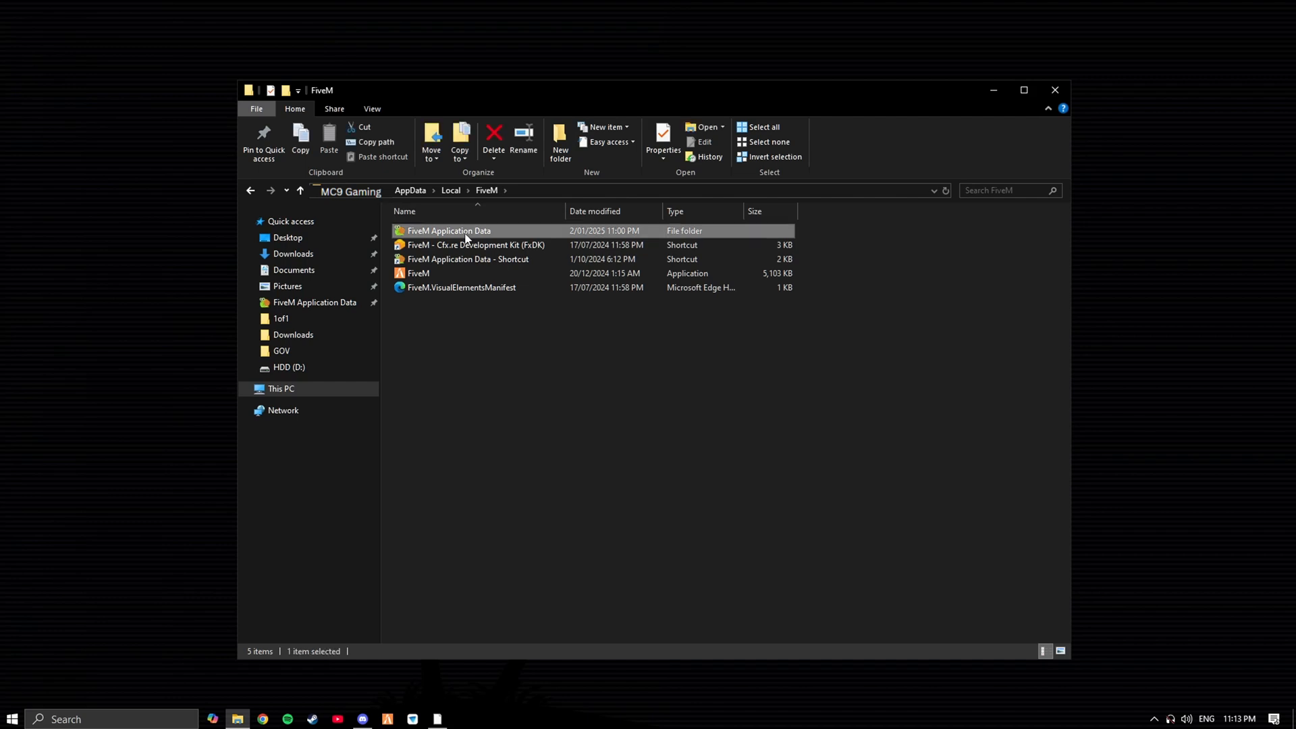
double_click(449, 231)
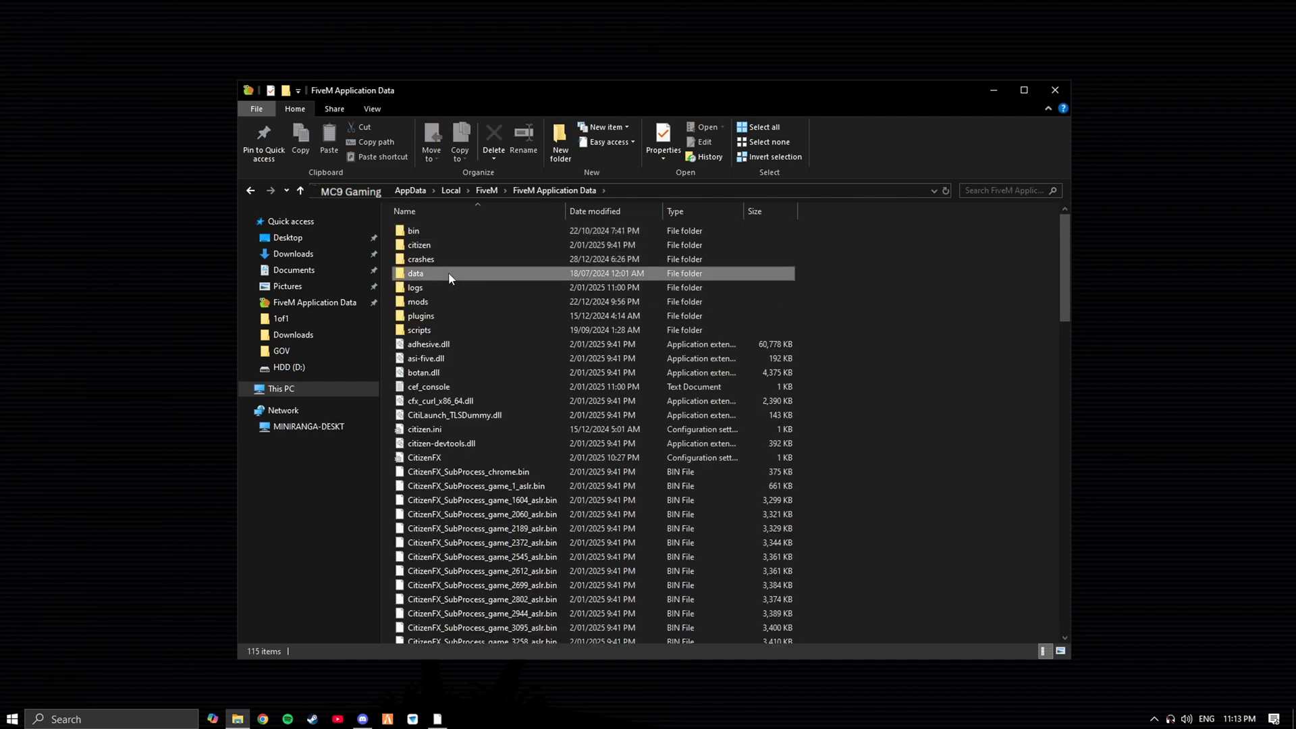
double_click(415, 273)
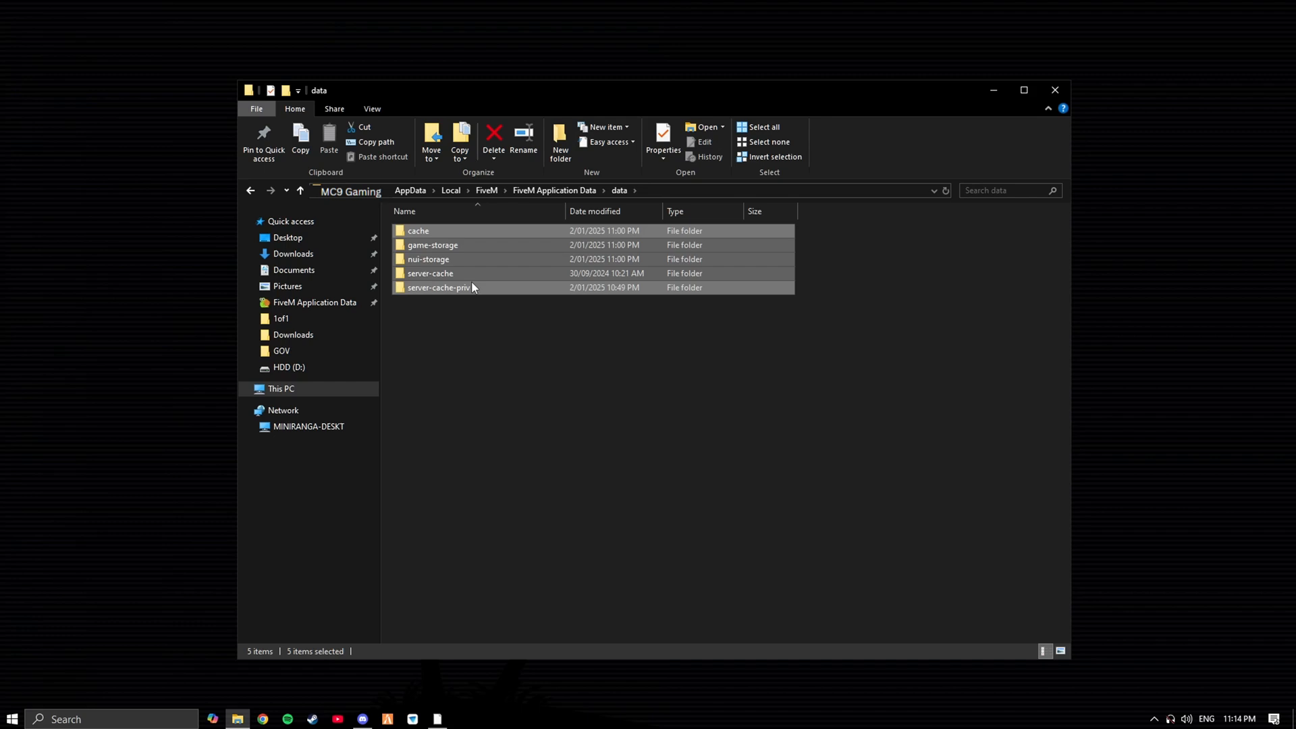
Delete all five selected folders inside data, leaving the folder empty.
left_click(493, 136)
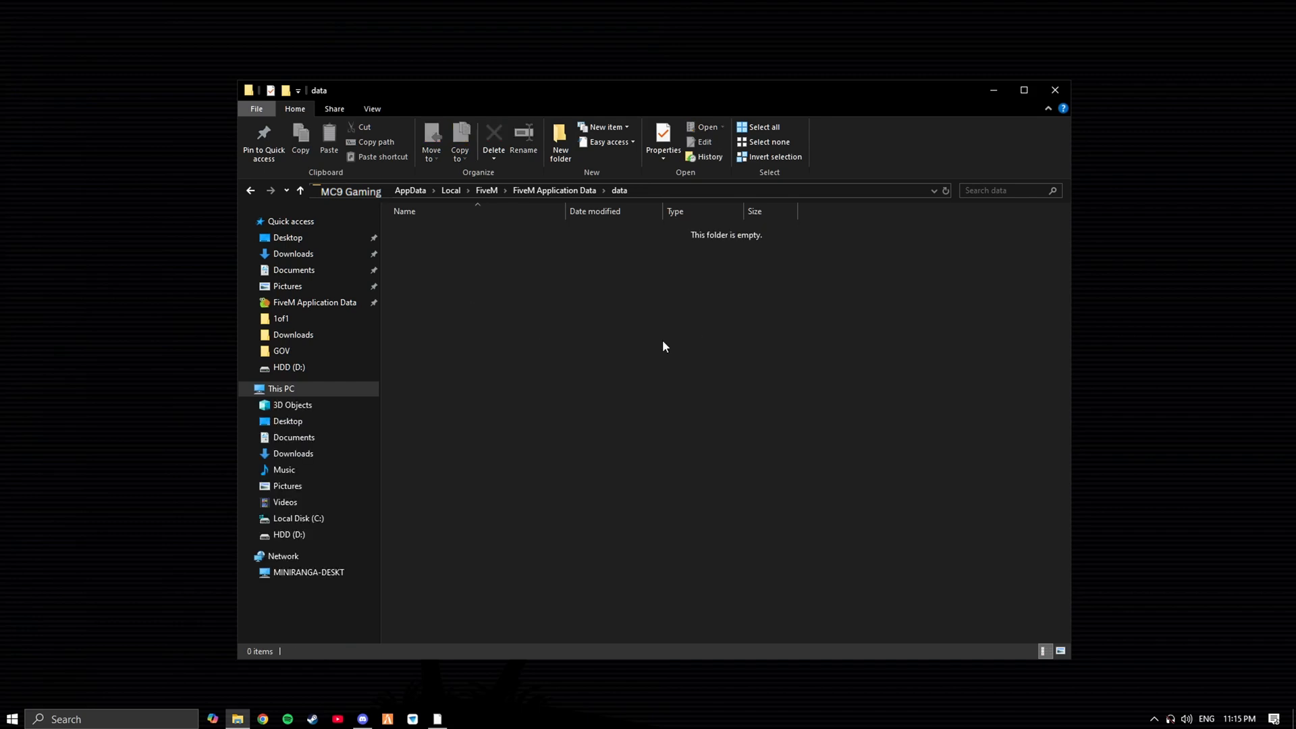